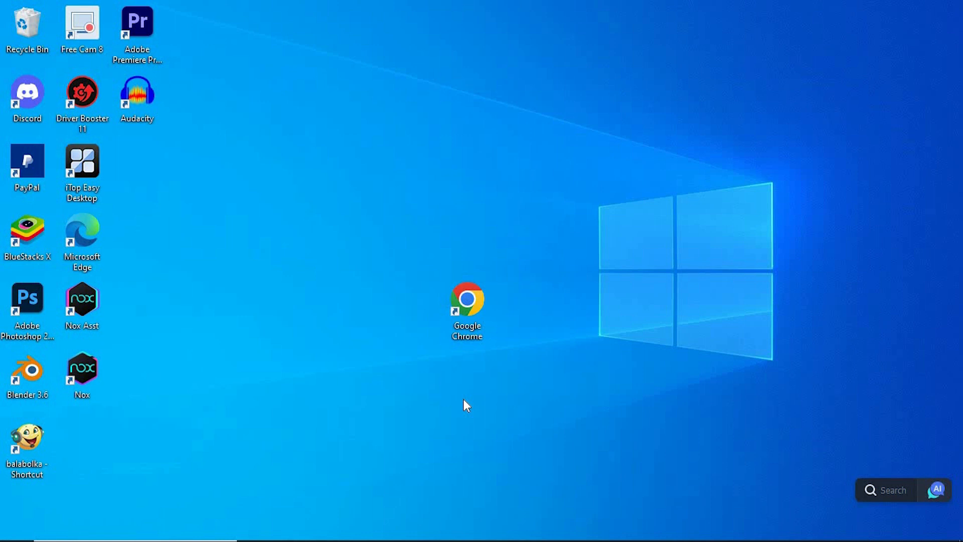
Launch Google Chrome from the desktop and go to the Roblox home page.
click(466, 310)
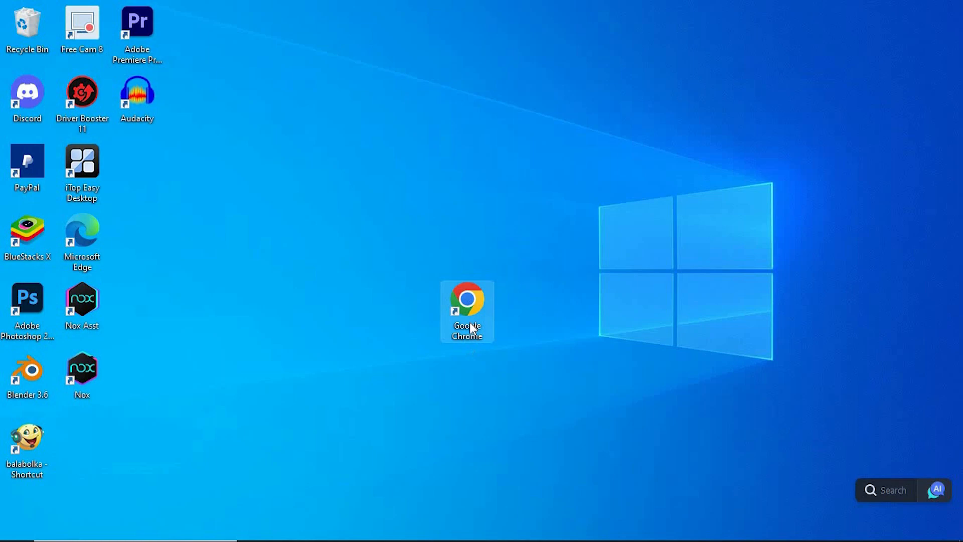
double_click(466, 311)
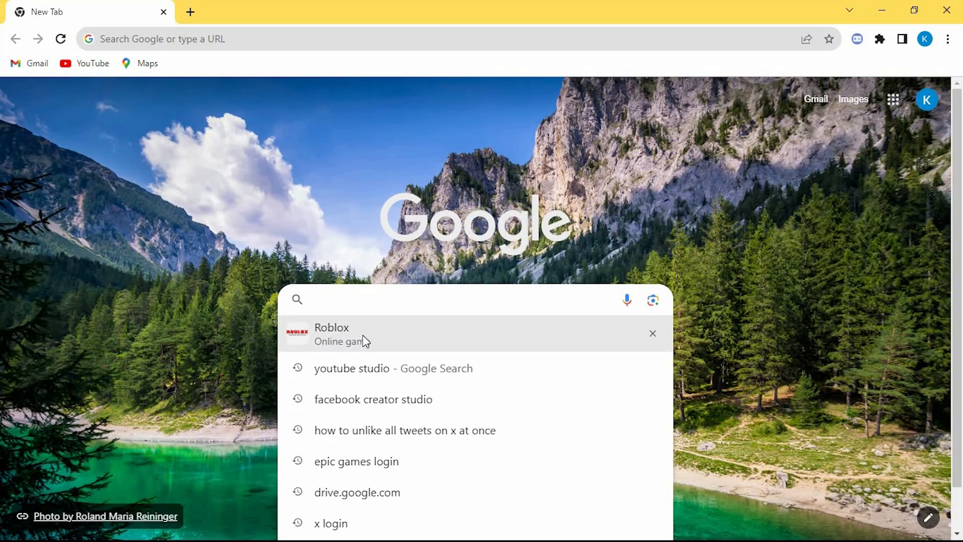
click(332, 333)
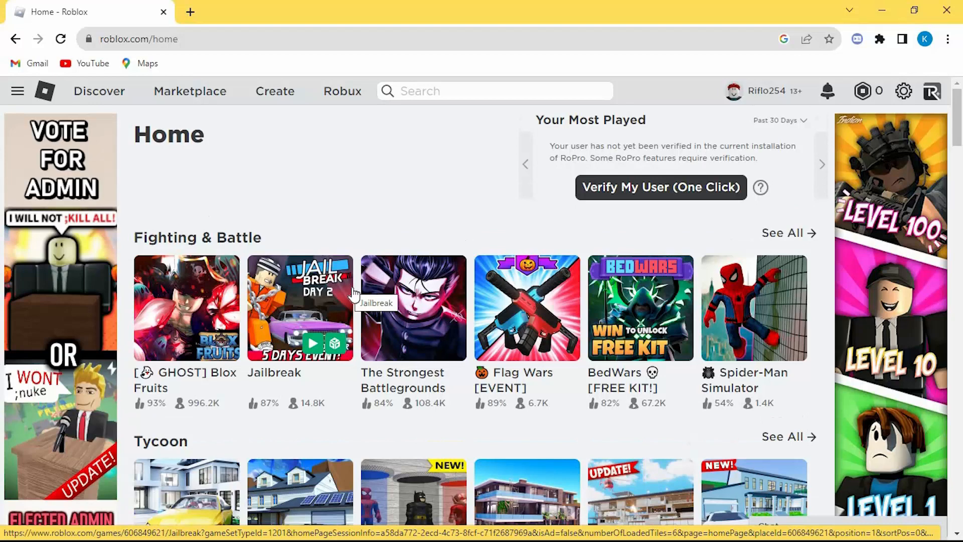
Open the account's own Roblox profile page from the top bar username.
scroll(down, 3)
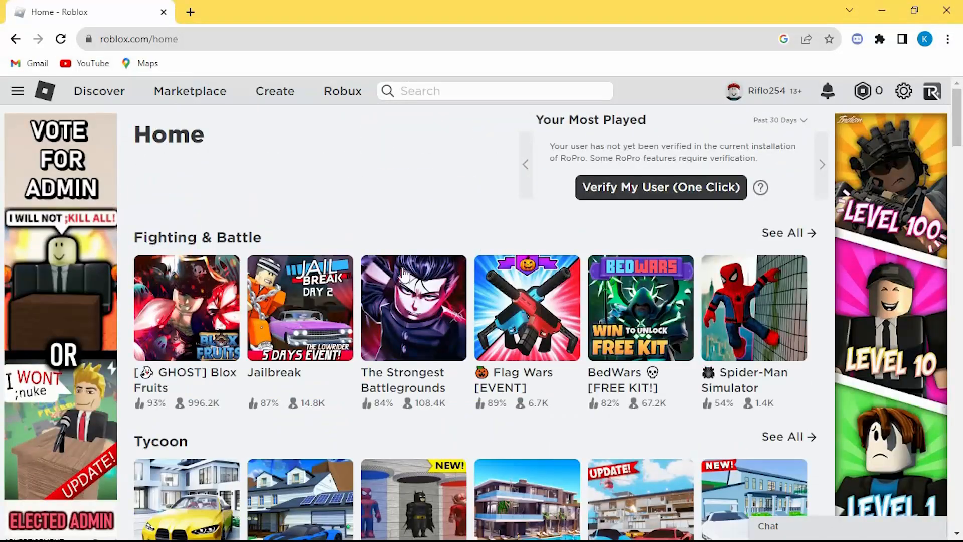
click(765, 91)
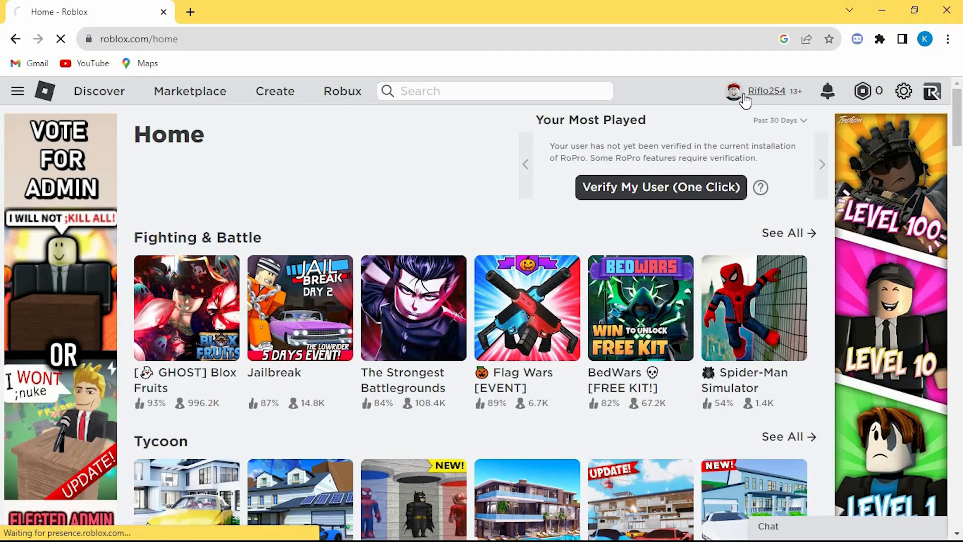
click(766, 91)
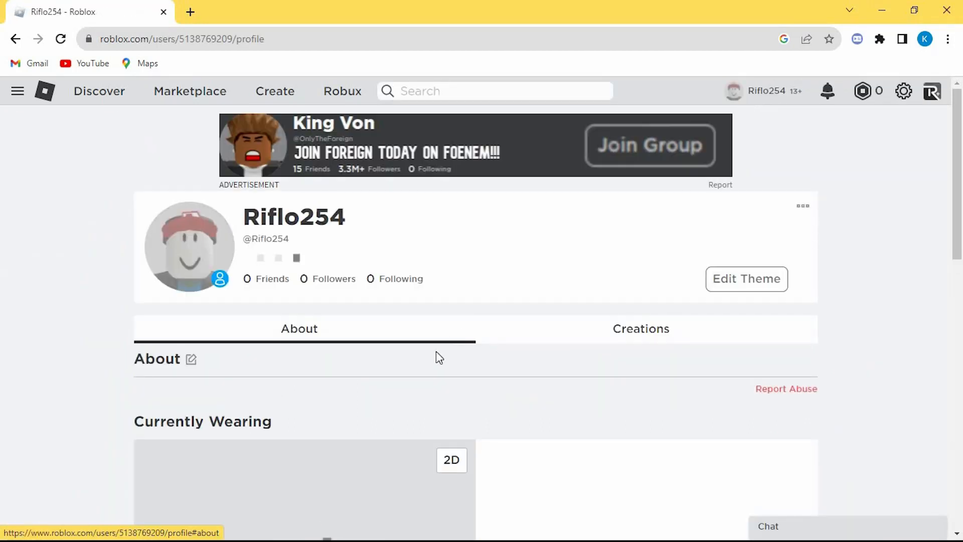
View the owned head accessories, then browse the Marketplace for more via Get More.
click(192, 359)
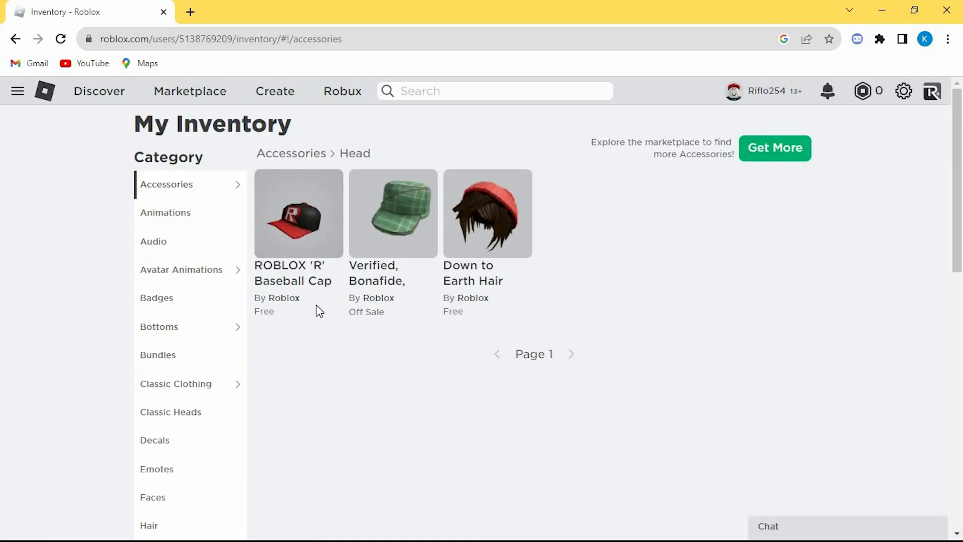
mouse_move(324, 305)
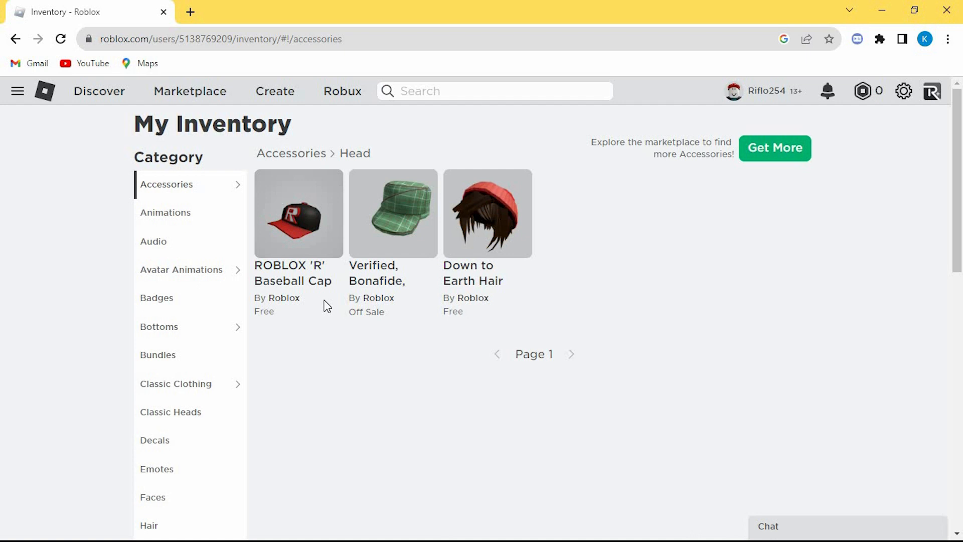
mouse_move(378, 303)
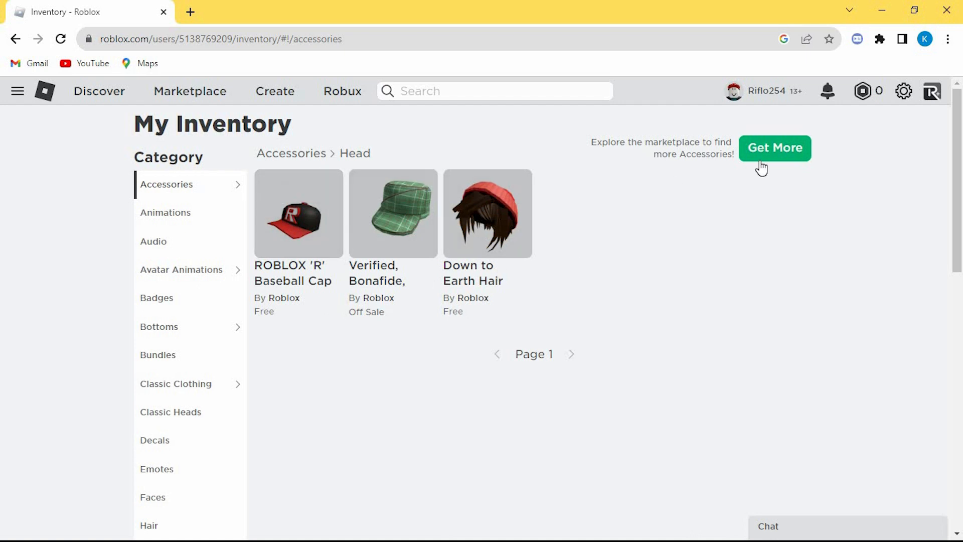
click(774, 147)
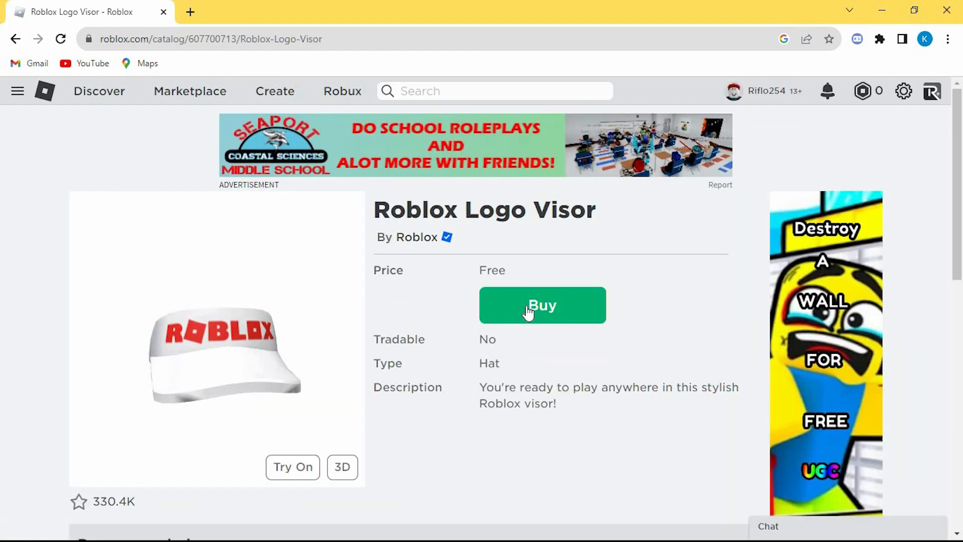
click(540, 305)
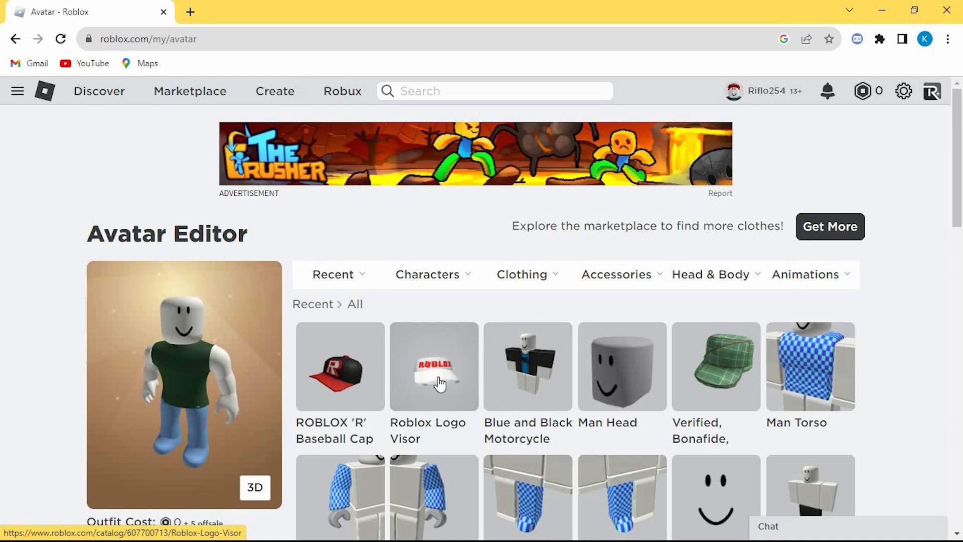
Equip the Roblox Logo Visor on the avatar from Recent, then close Chrome.
click(433, 367)
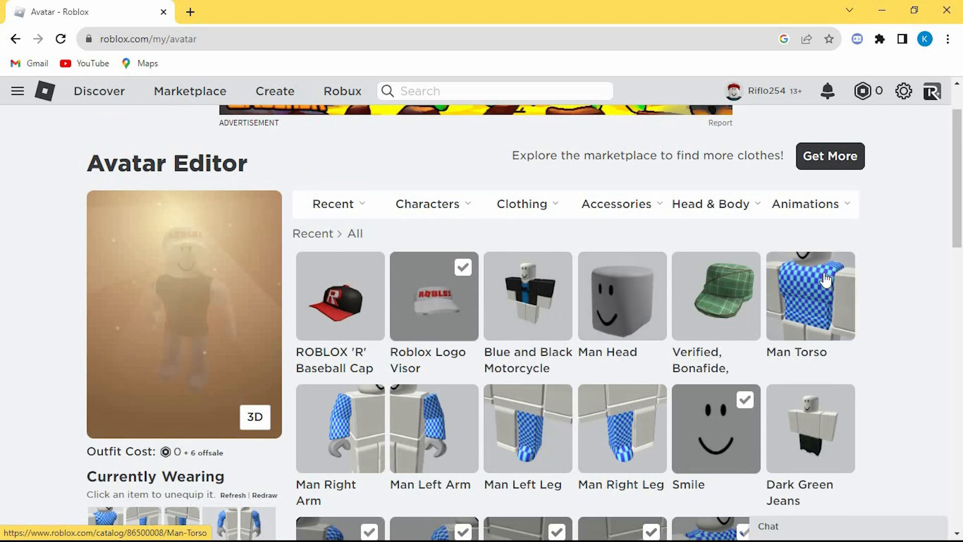
click(810, 296)
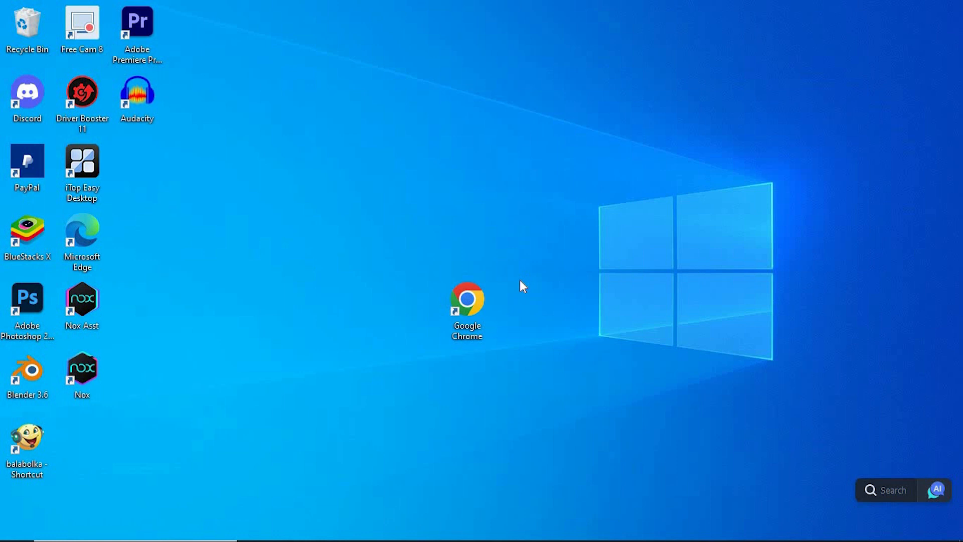
mouse_move(523, 286)
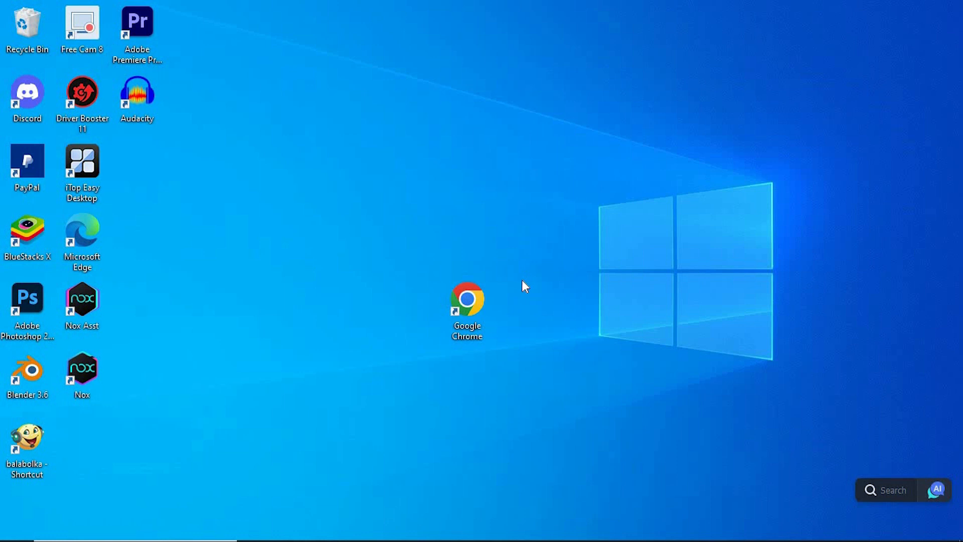